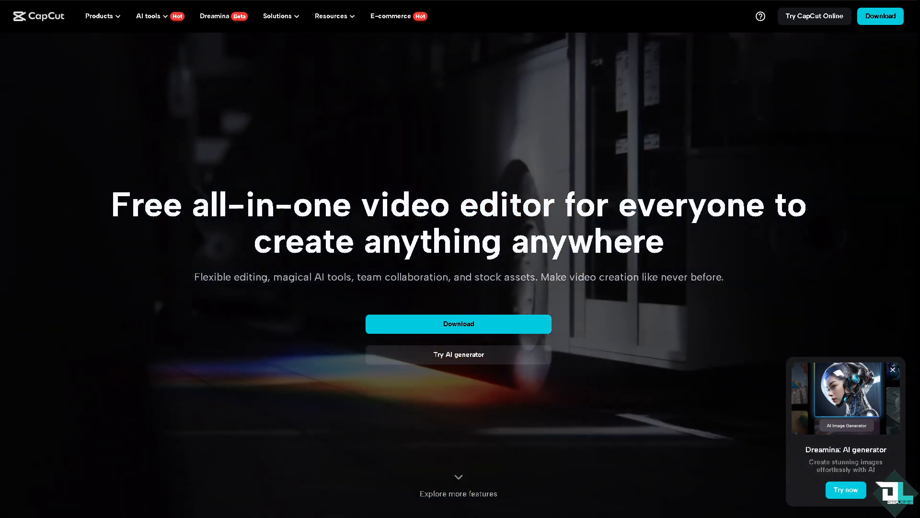
- Scroll the CapCut website and launch 'Try CapCut Online'
{"action": "scroll", "scroll_direction": "down", "scroll_amount": 3}
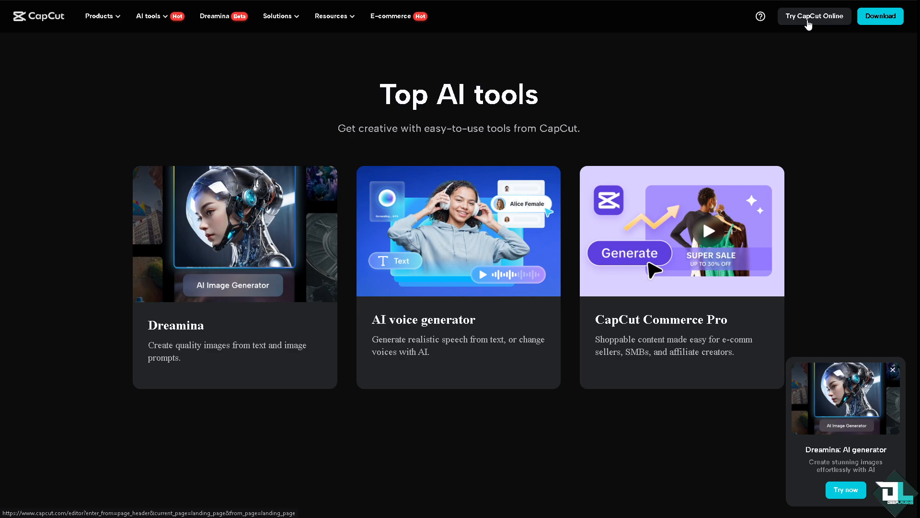
{"action": "left_click", "coordinate": [813, 16]}
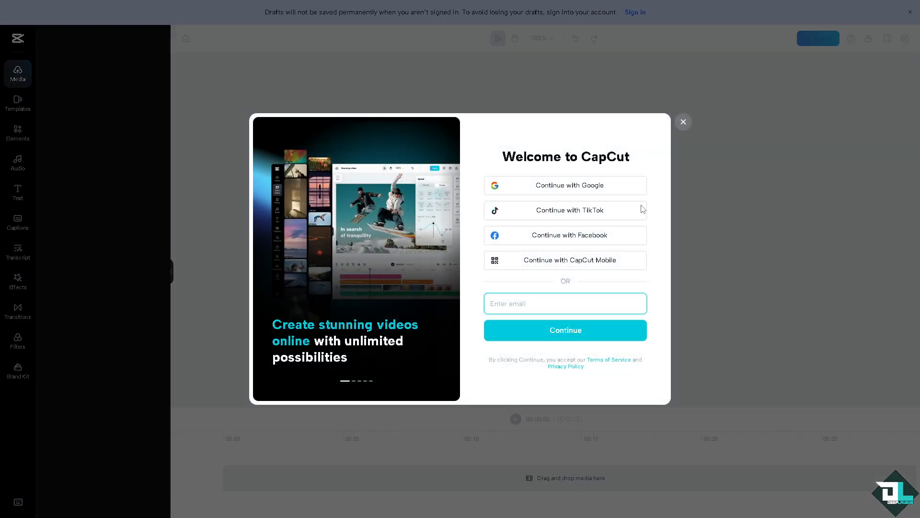
- Advance through the welcome carousel slides
{"action": "left_click", "coordinate": [448, 258]}
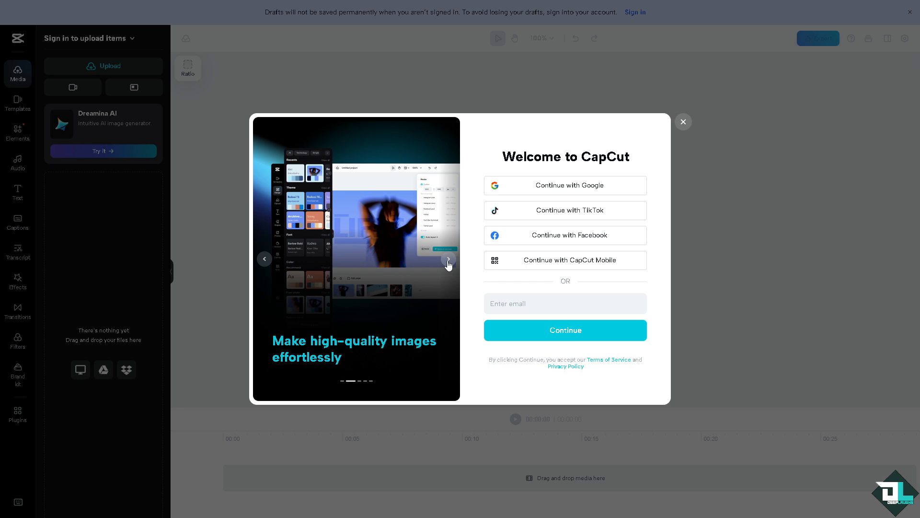
{"action": "left_click", "coordinate": [447, 258]}
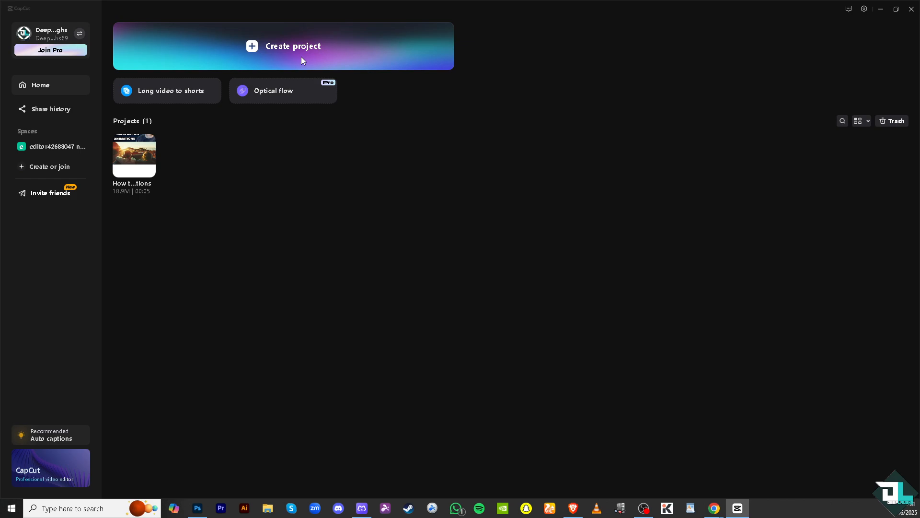
- Open the existing 'Create Arrow Animations' project from the home screen
{"action": "left_click", "coordinate": [282, 46]}
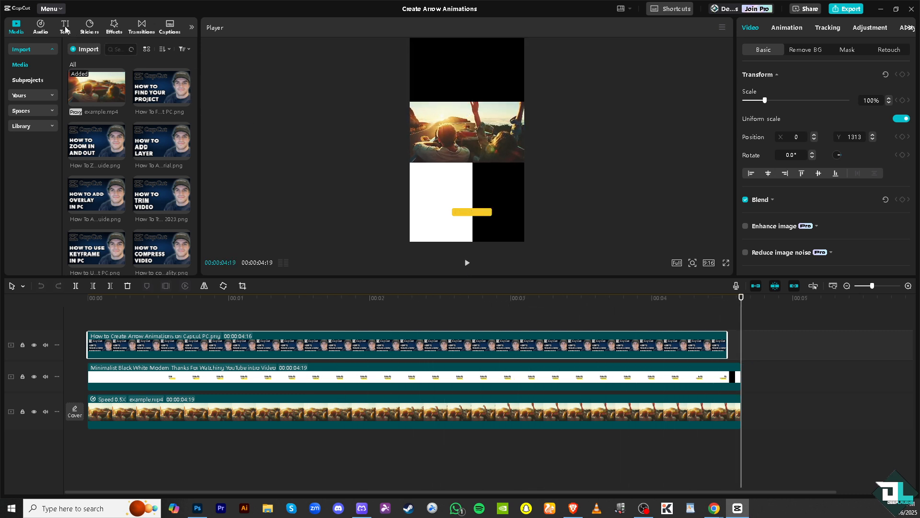
- Add Default text to the timeline as a white dashed arrow at font size 15
{"action": "left_click", "coordinate": [65, 26]}
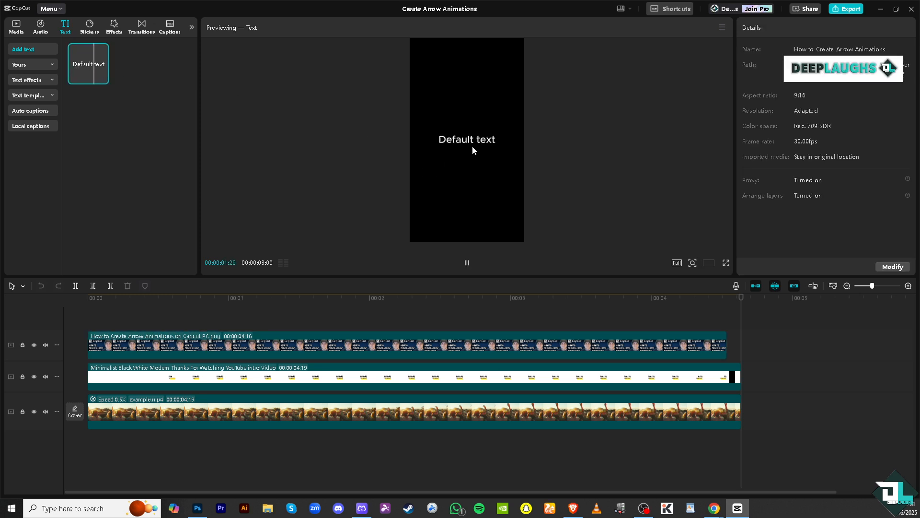
{"action": "left_click", "coordinate": [467, 262]}
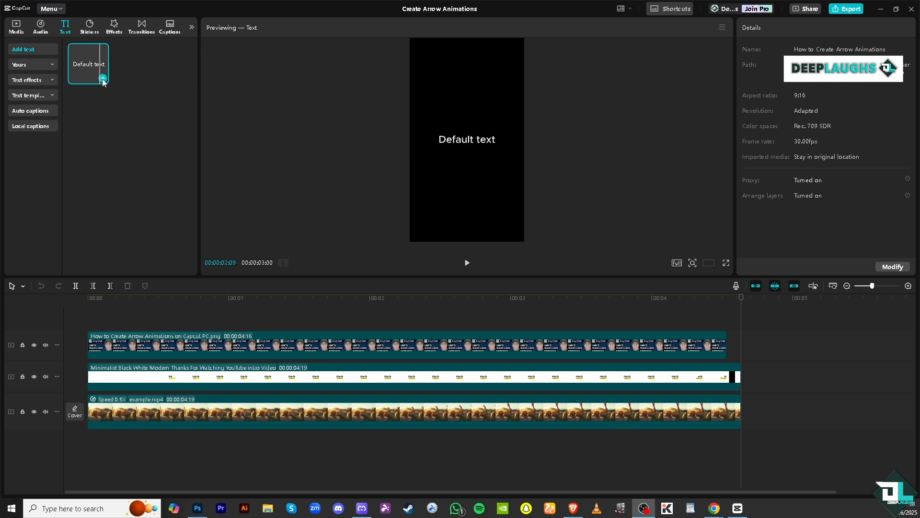
{"action": "left_click", "coordinate": [103, 80]}
{"action": "type", "text": "------>"}
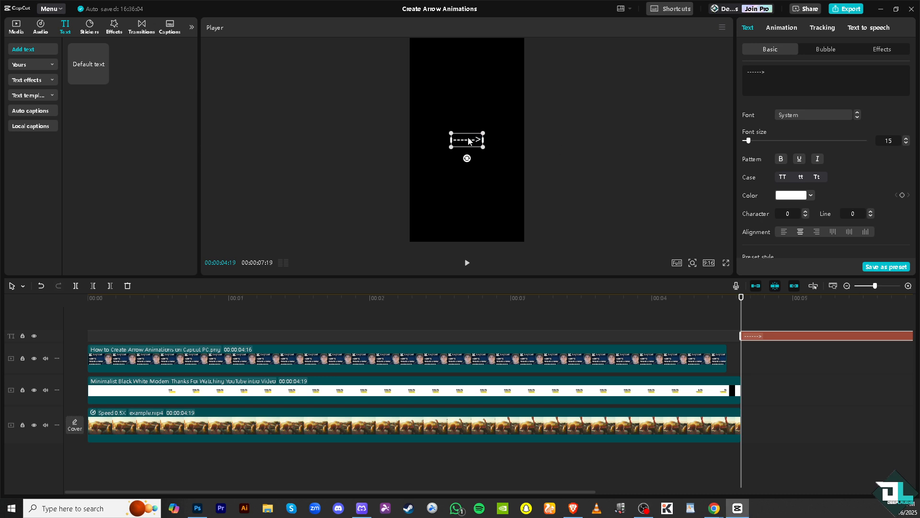
- Lengthen the arrow text with more dashes and set character spacing to -3
{"action": "left_click", "coordinate": [743, 79]}
{"action": "type", "text": "---------"}
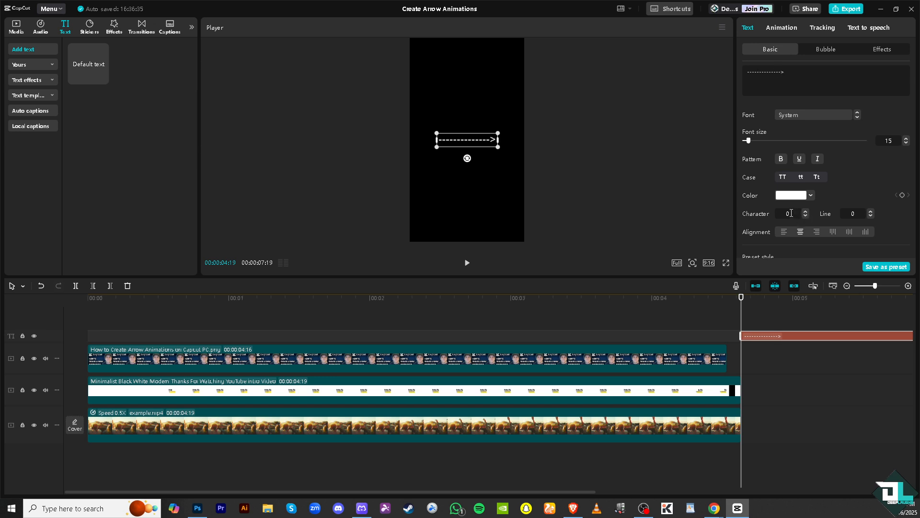
{"action": "left_click", "coordinate": [805, 216]}
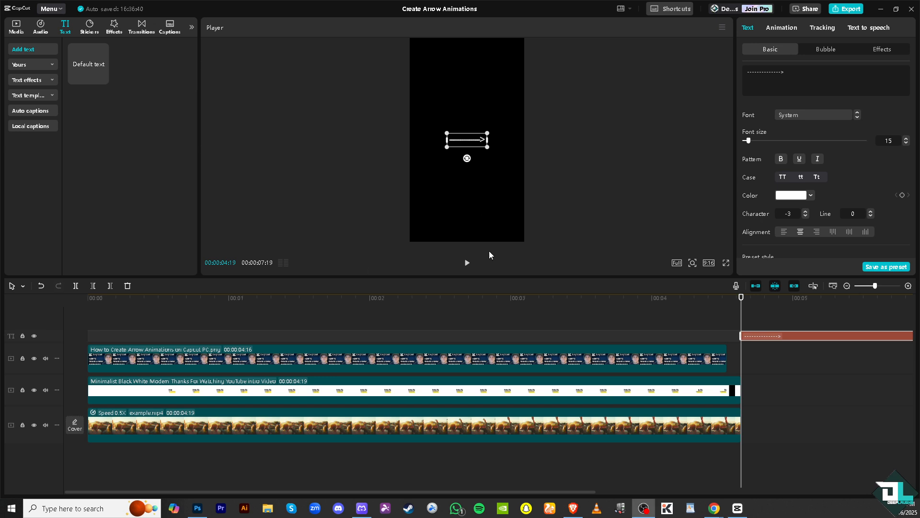
{"action": "mouse_move", "coordinate": [204, 359]}
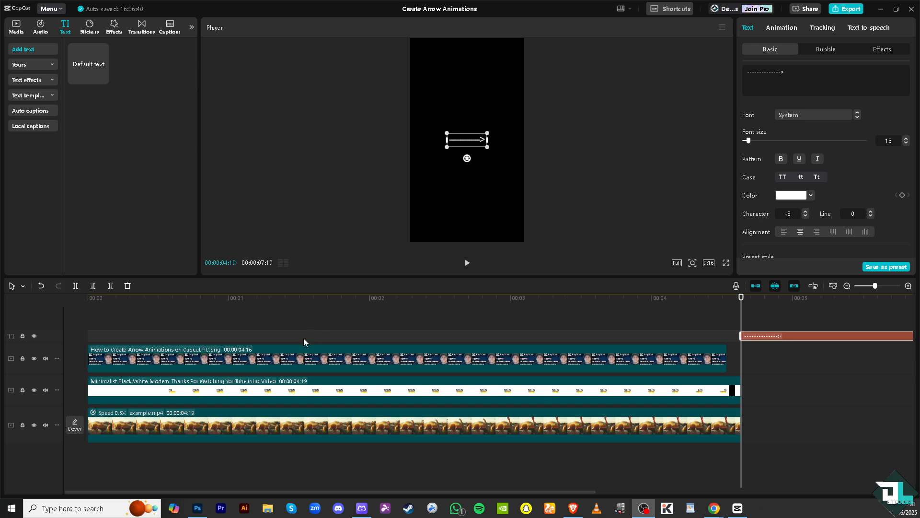
{"action": "mouse_move", "coordinate": [829, 335]}
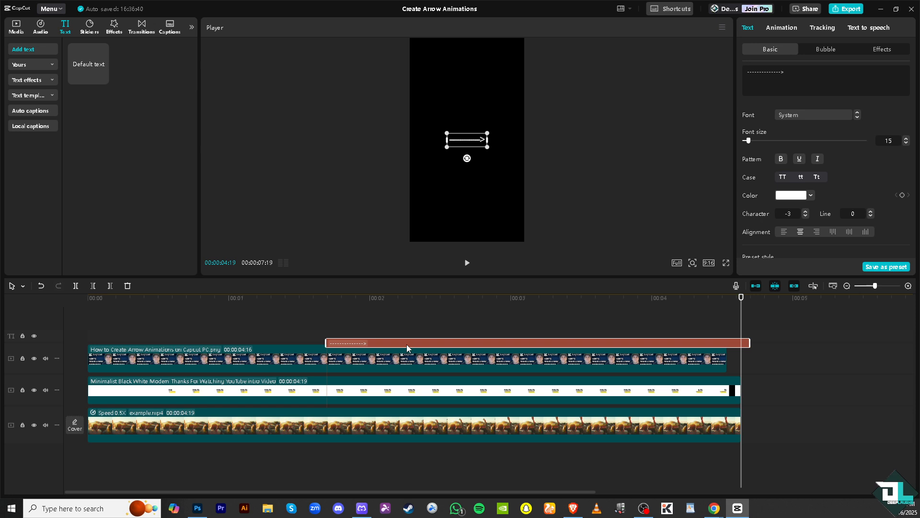
- Move the arrow clip to 00:00 and make it Compound clip1
{"action": "left_click_drag", "start_coordinate": [405, 342], "coordinate": [174, 339]}
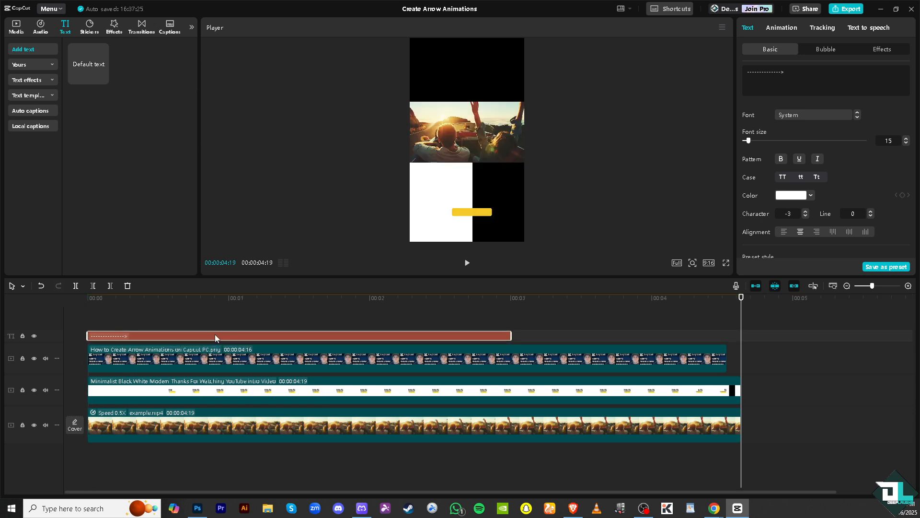
{"action": "right_click", "coordinate": [216, 335]}
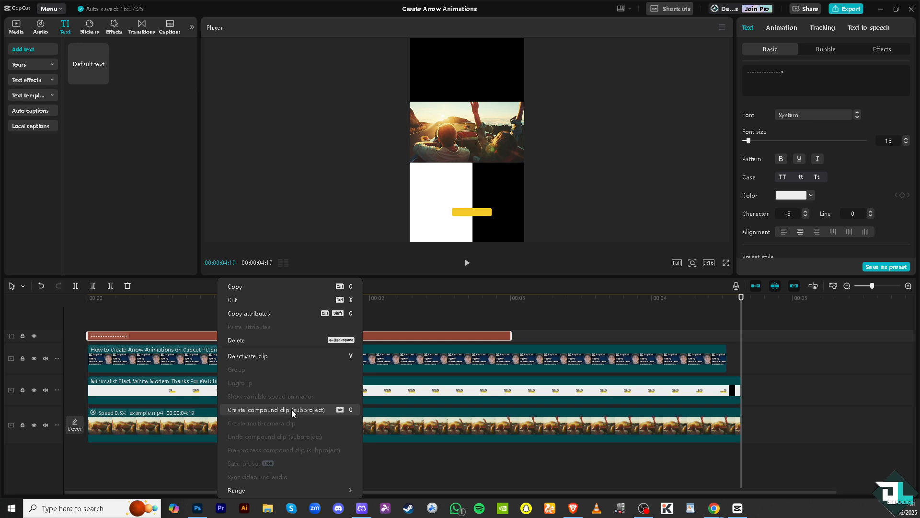
{"action": "left_click", "coordinate": [275, 410]}
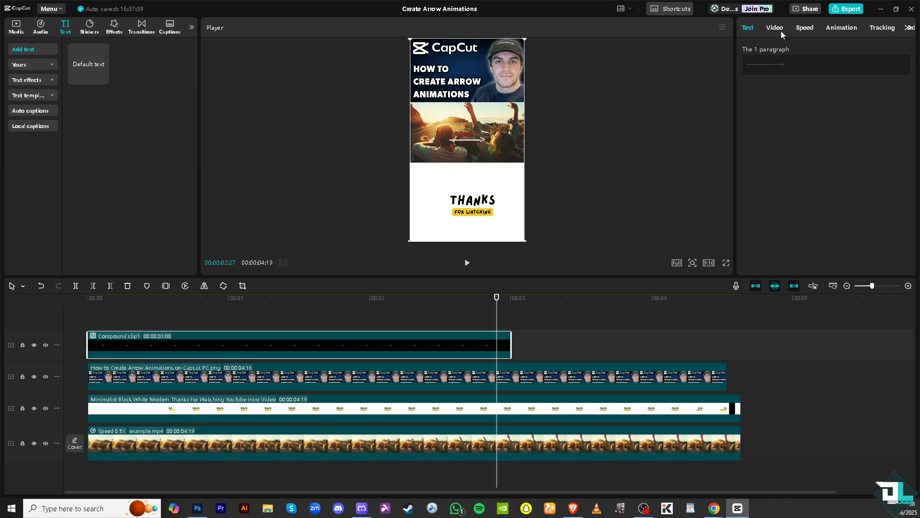
- Apply a Rectangle mask to Compound clip1 from the Video Mask options
{"action": "left_click", "coordinate": [774, 28]}
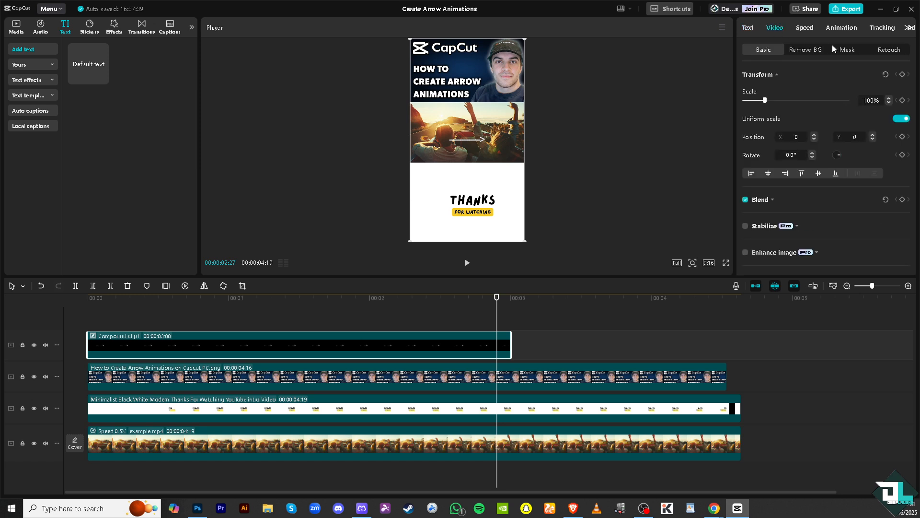
{"action": "left_click", "coordinate": [846, 50]}
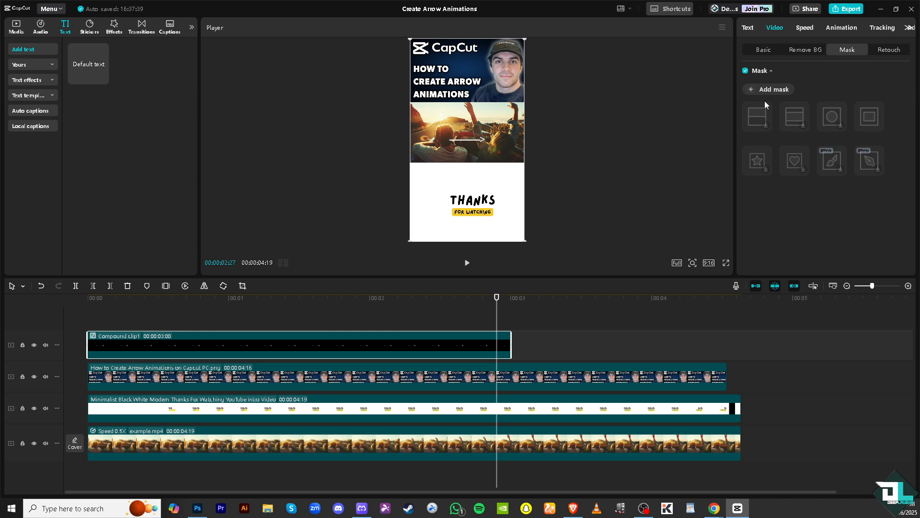
{"action": "left_click", "coordinate": [869, 116]}
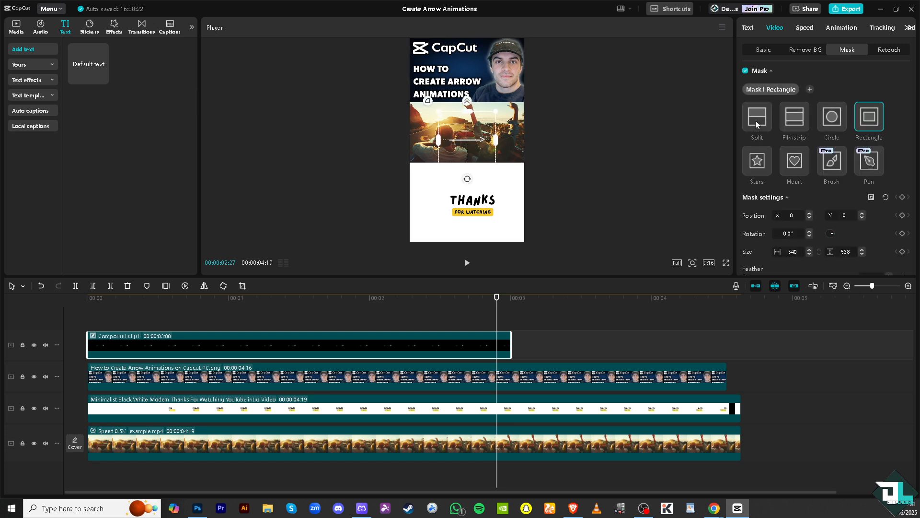
{"action": "mouse_move", "coordinate": [859, 126]}
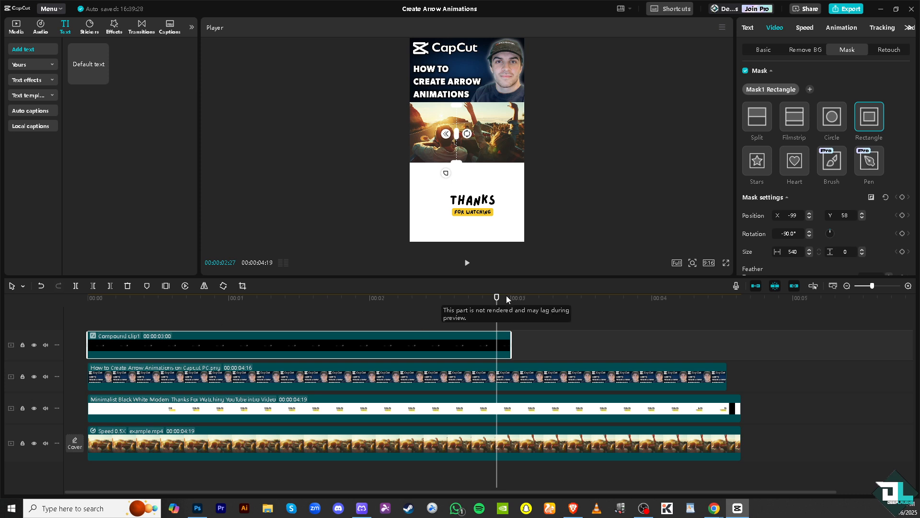
- Scrub the playhead back to preview the -90° rectangle-masked arrow
{"action": "left_click_drag", "start_coordinate": [496, 297], "coordinate": [485, 297]}
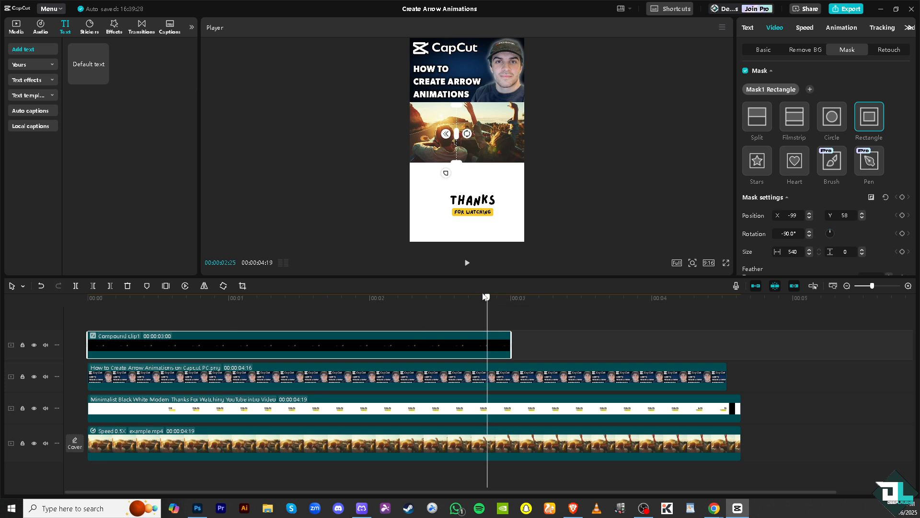